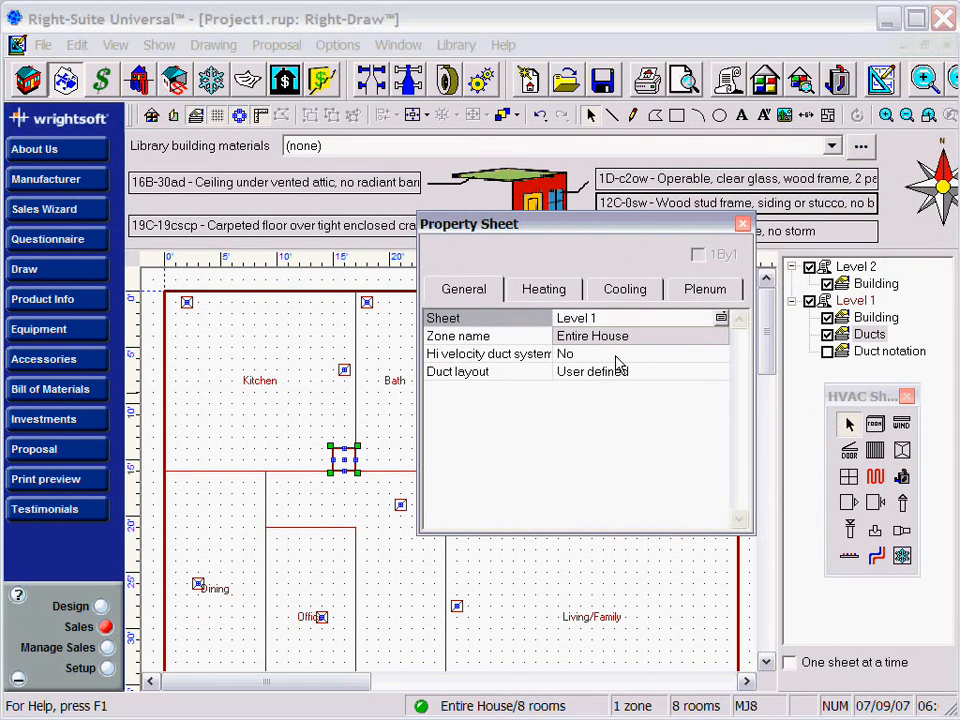
Set 'Hi velocity duct system' to Yes and select the Duct layout property
click(640, 352)
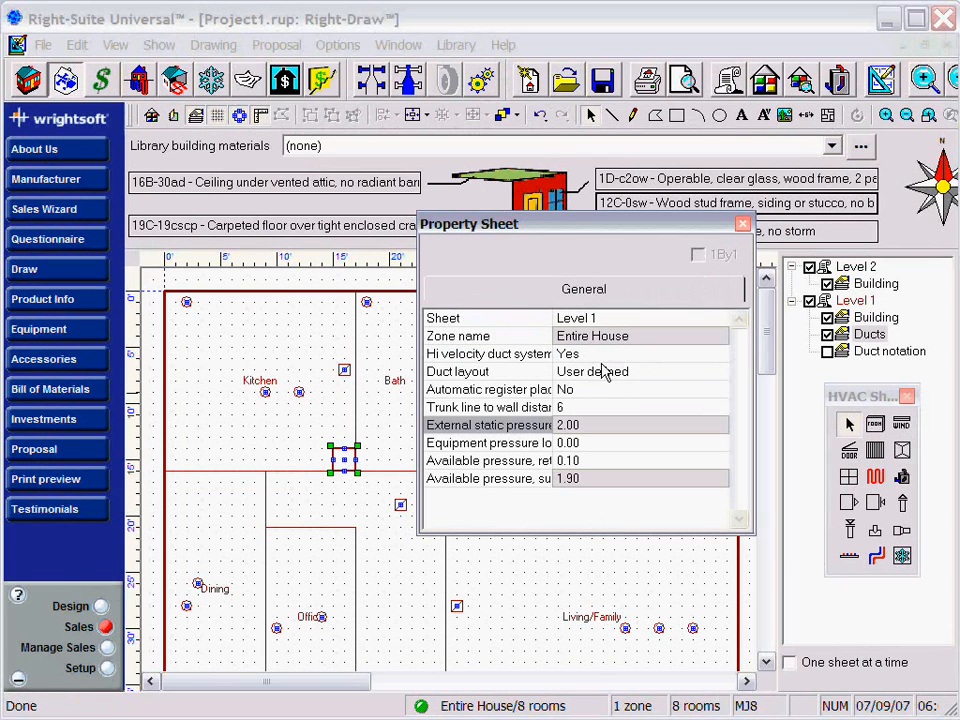
click(592, 370)
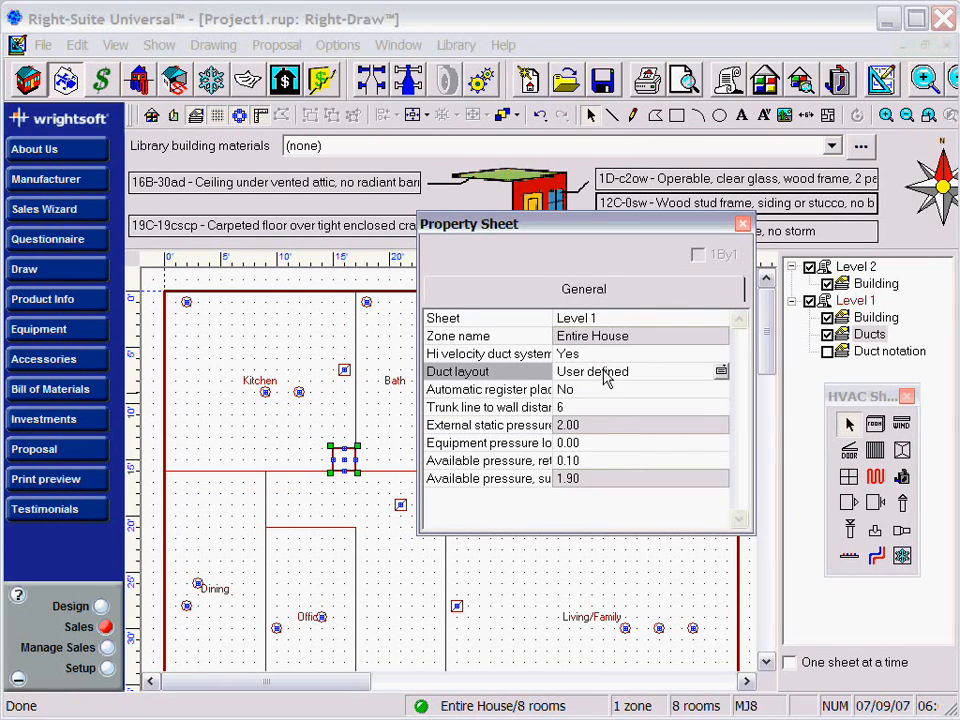
Set the Duct layout property to 'H-like X-axis'
click(720, 370)
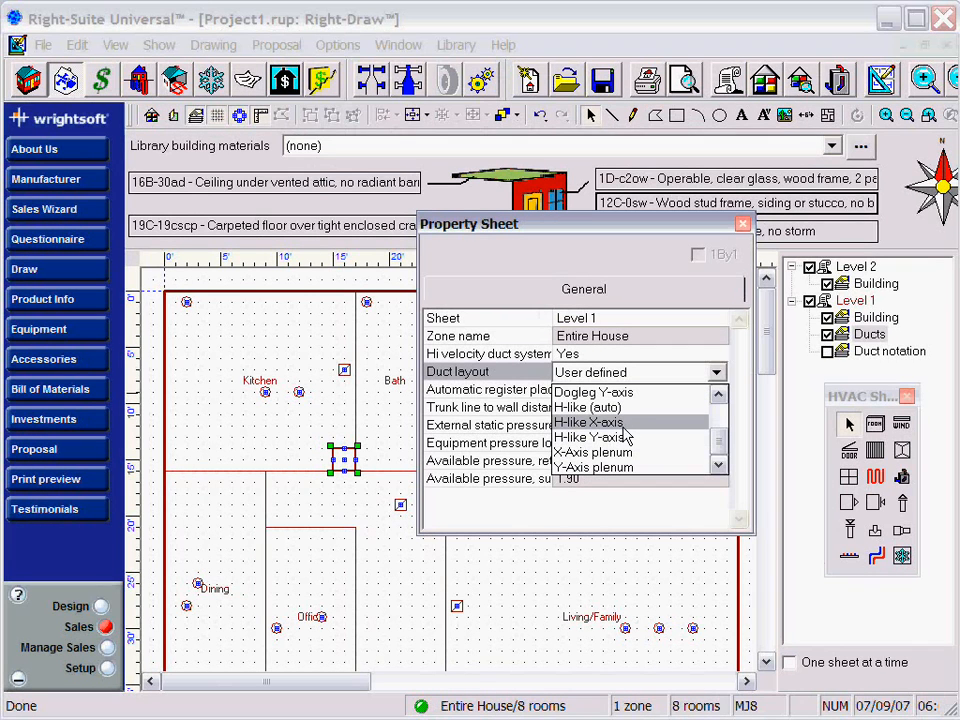
click(600, 422)
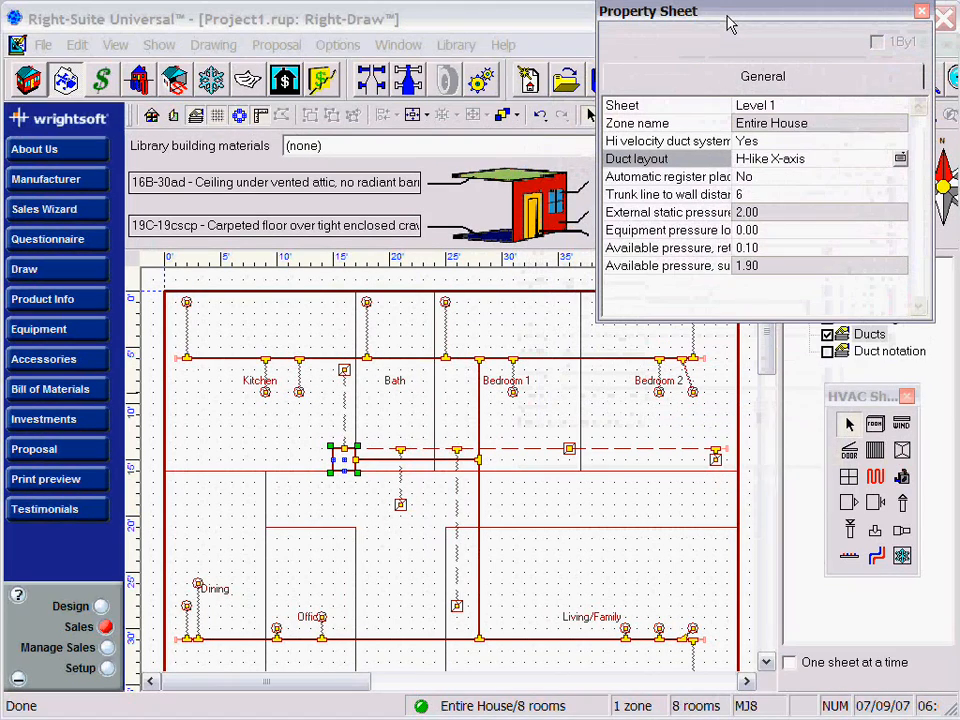
mouse_move(516, 580)
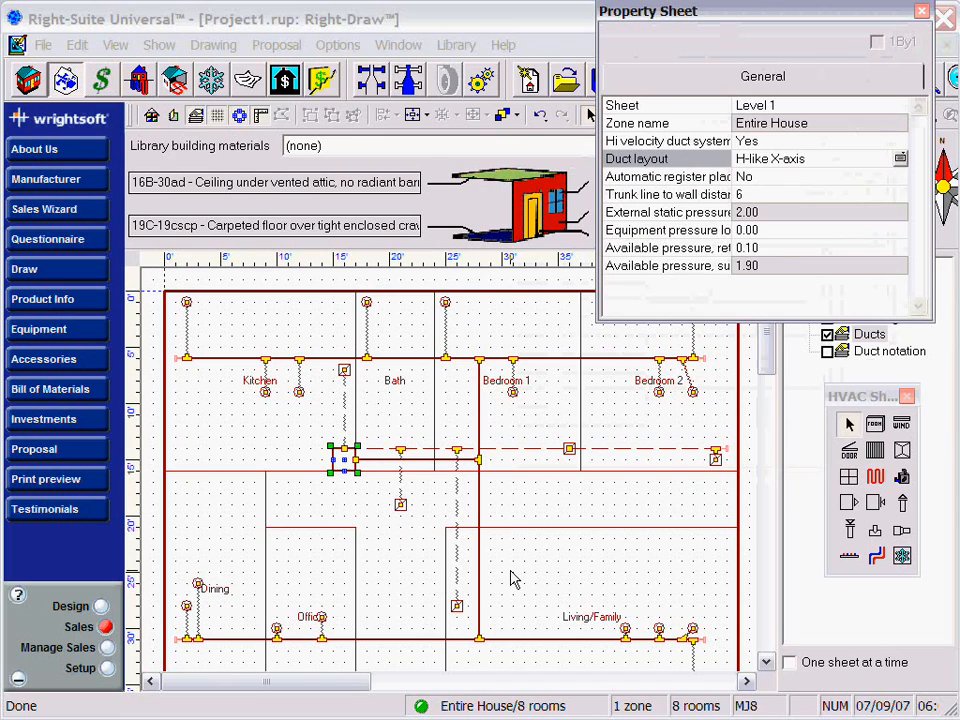
mouse_move(278, 398)
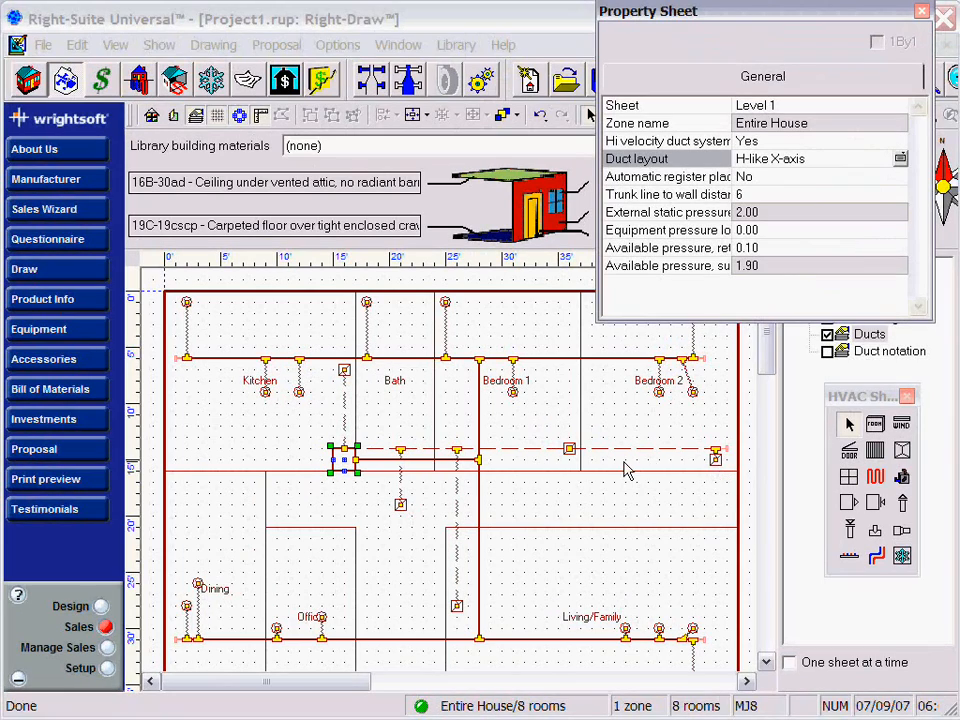
mouse_move(764, 678)
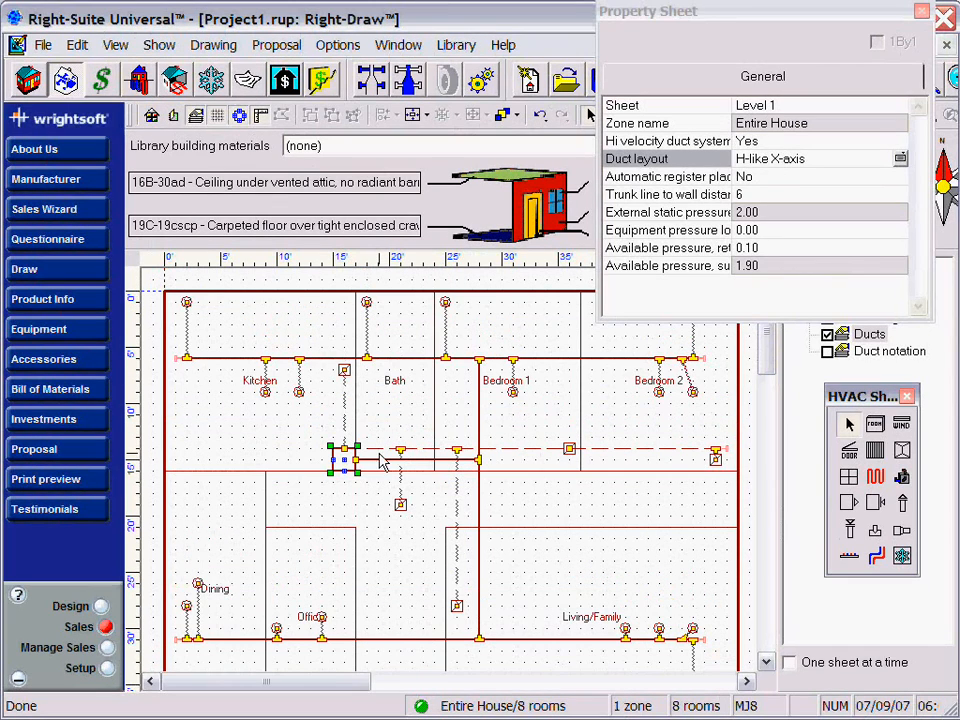
mouse_move(378, 570)
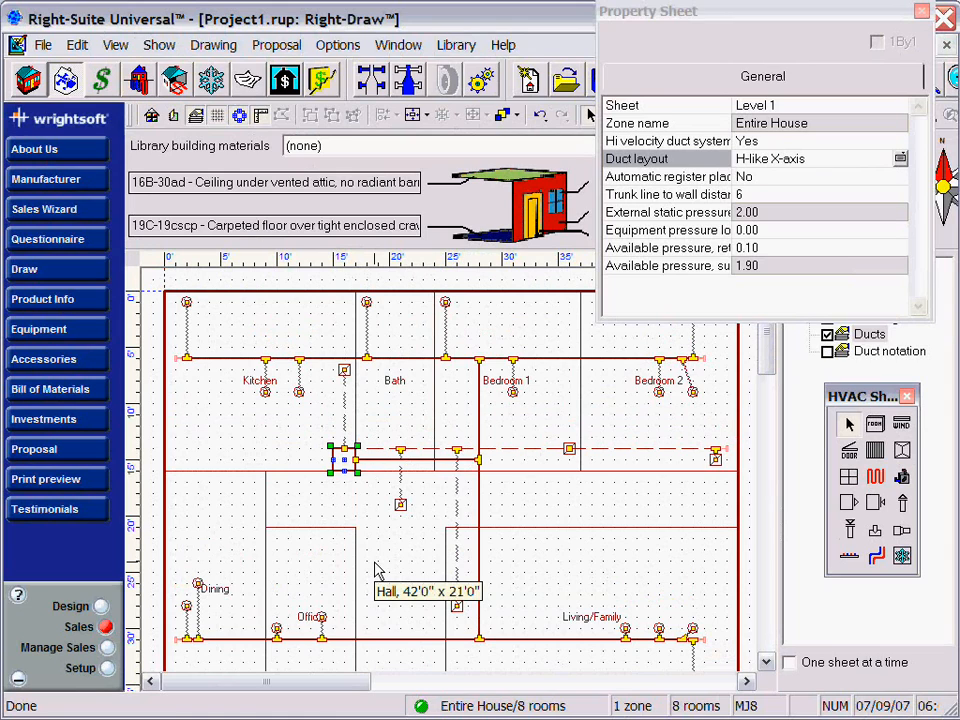